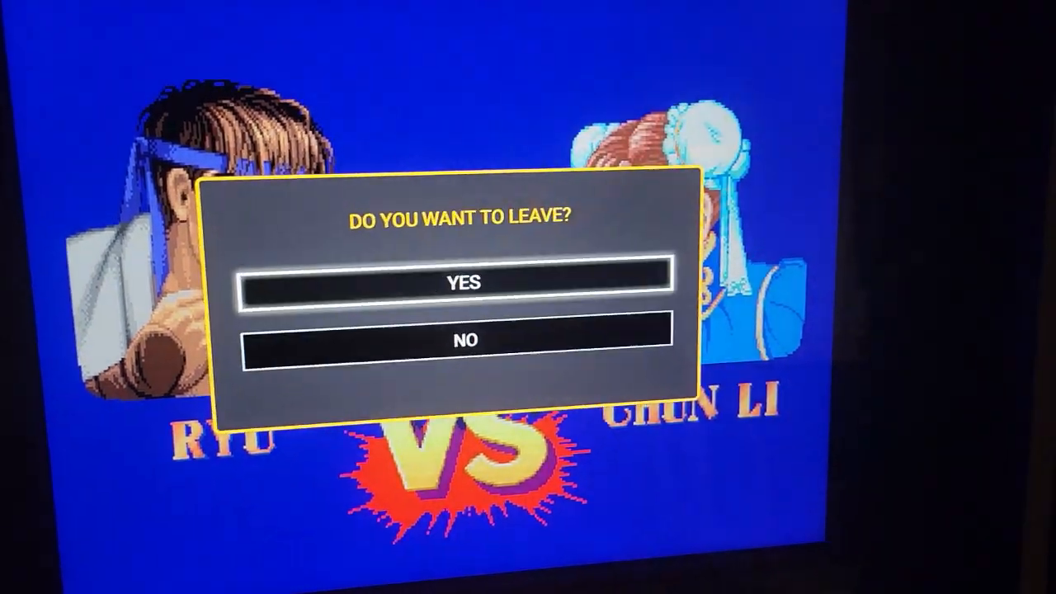
Step: Answer YES to 'Do you want to leave?' to exit the Ryu vs Chun Li match
{"action": "left_click", "coordinate": [462, 283]}
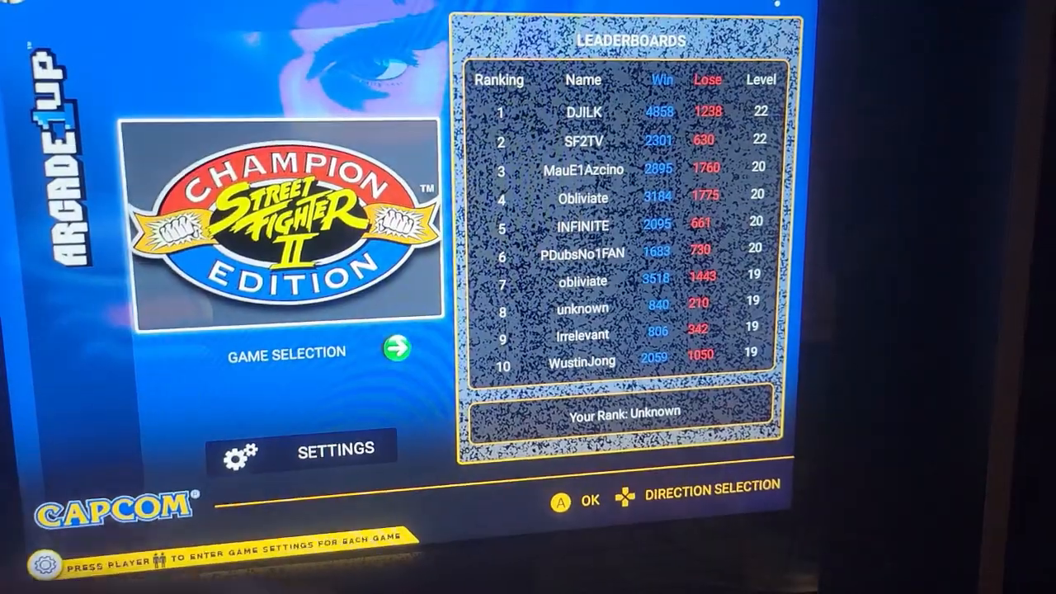